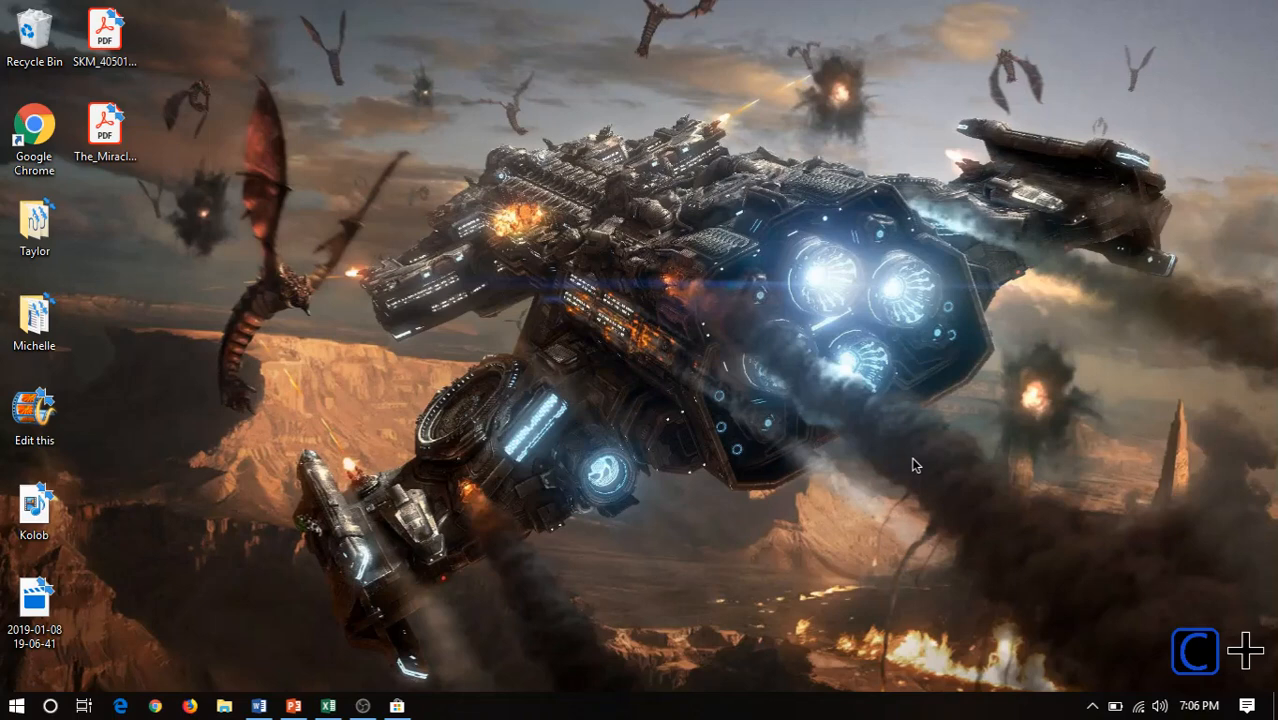
pyautogui.moveTo(850, 470)
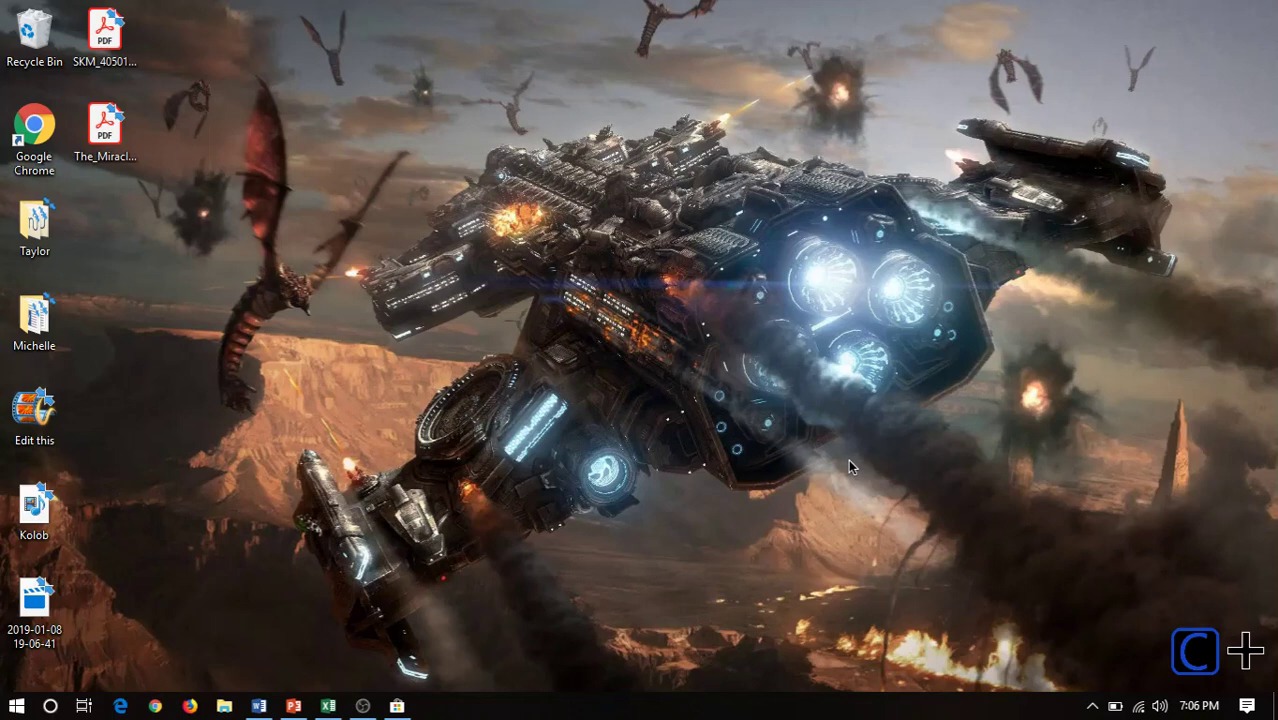
# - Browse the TranslucentTB listing in the Microsoft Store, scrolling through its details
pyautogui.click(396, 706)
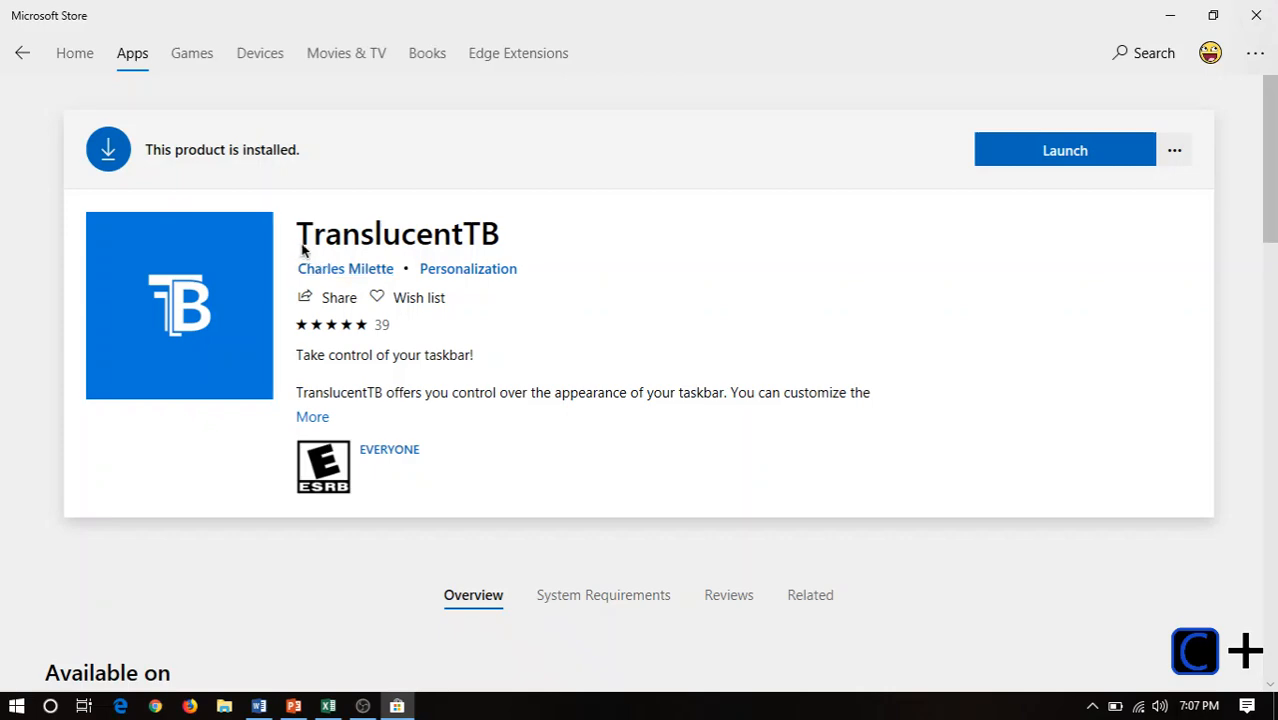
pyautogui.moveTo(468, 268)
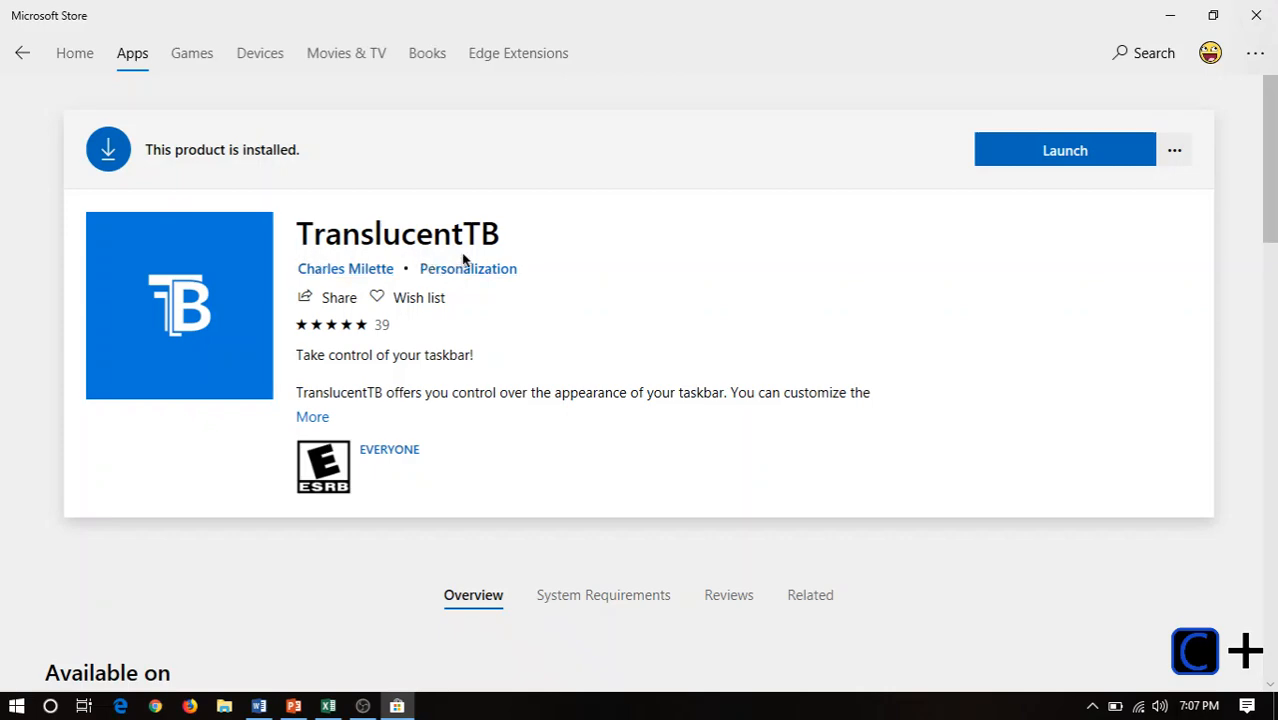
pyautogui.scroll(-3)
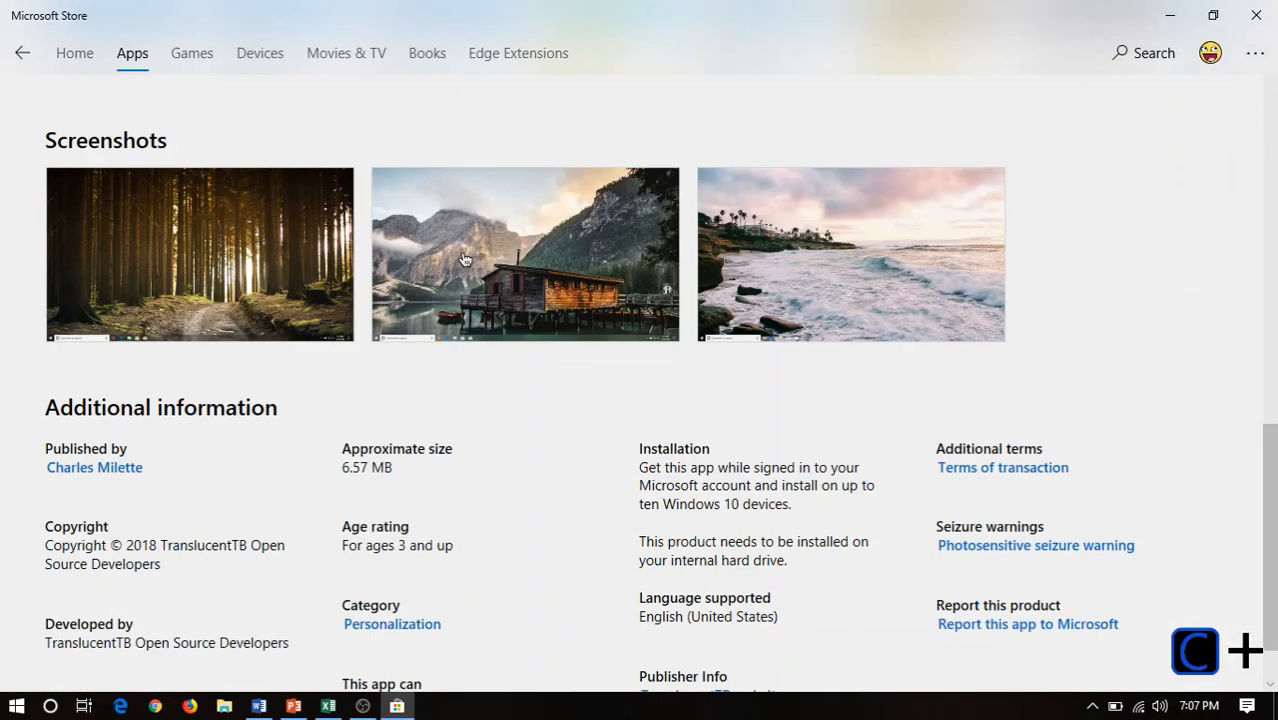
pyautogui.scroll(-3)
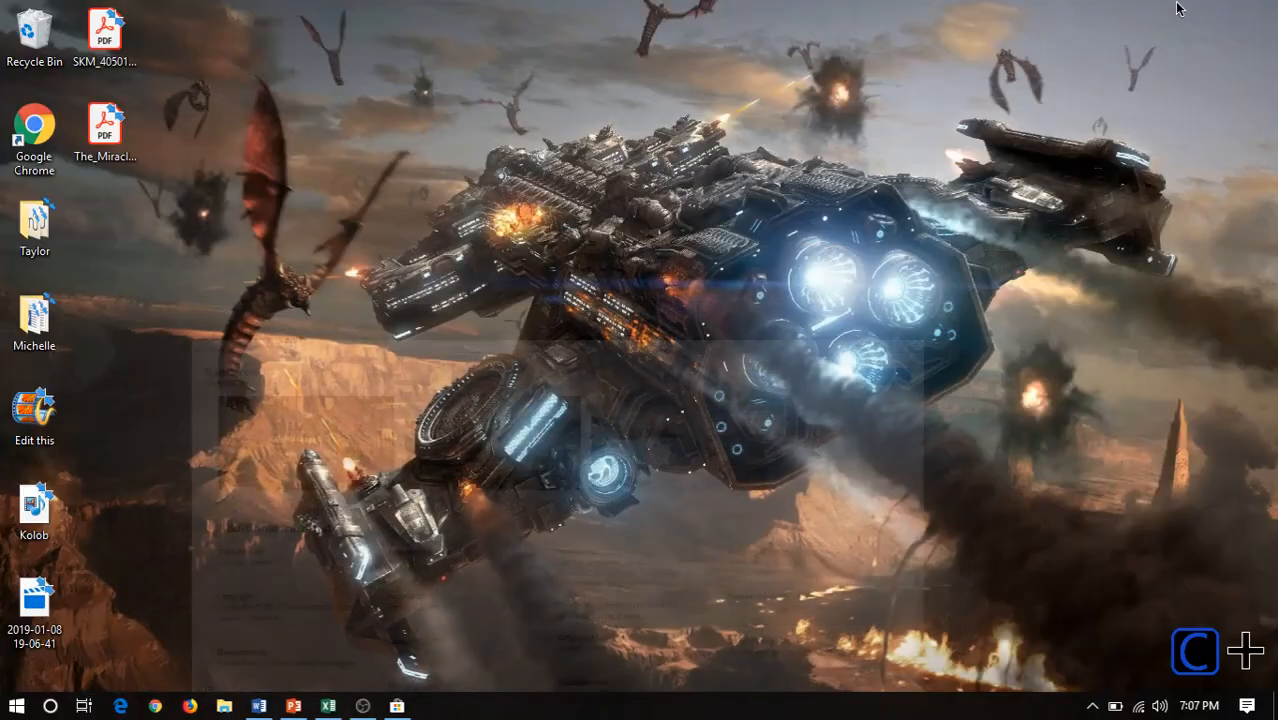
pyautogui.click(16, 706)
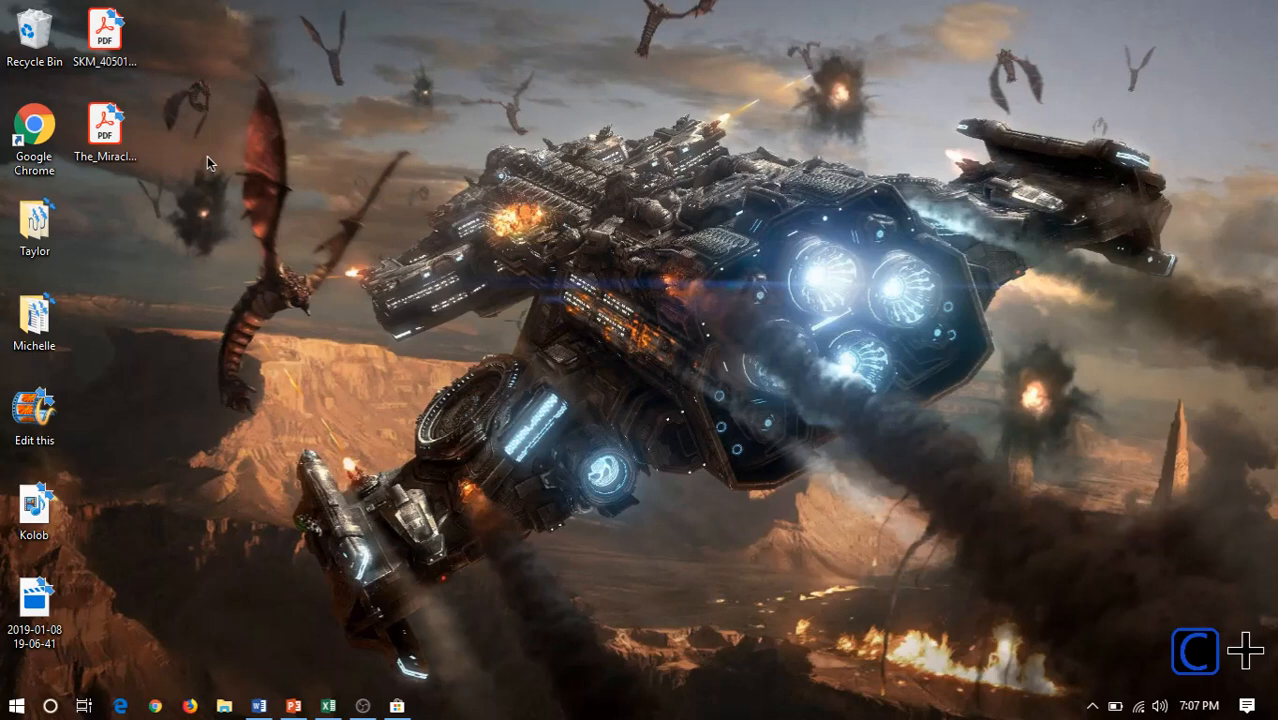
pyautogui.moveTo(312, 164)
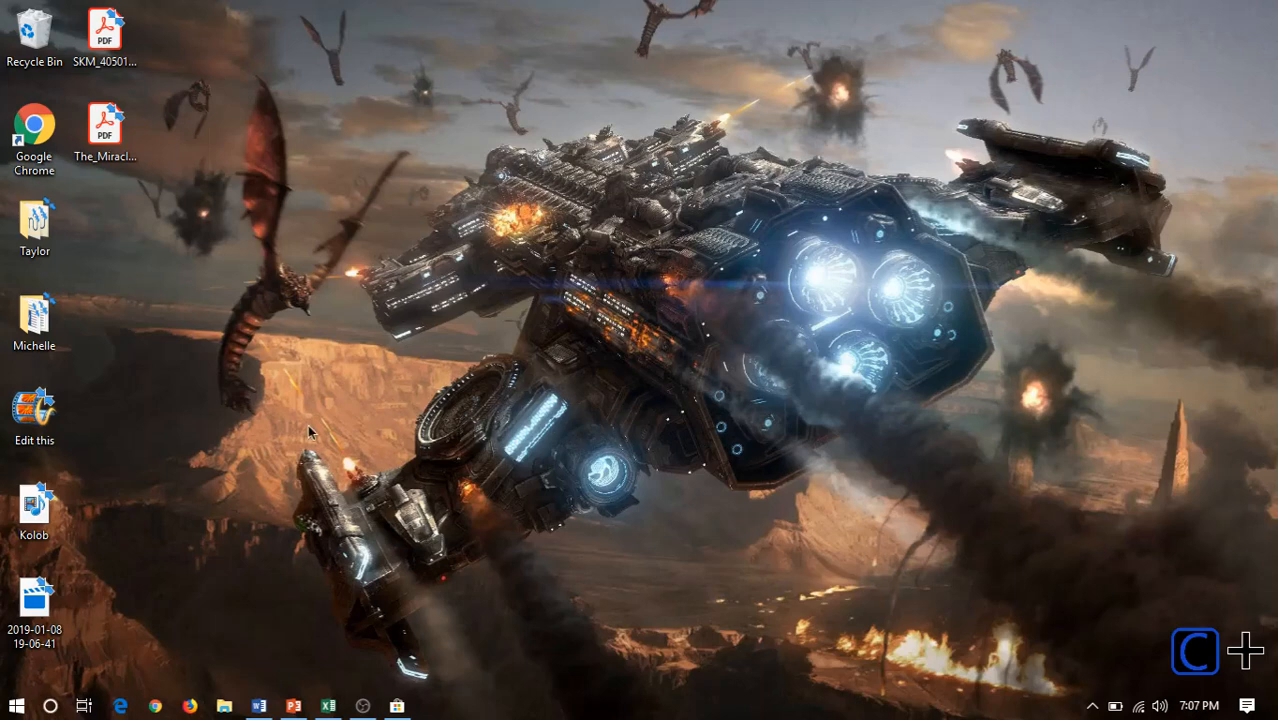
pyautogui.moveTo(584, 624)
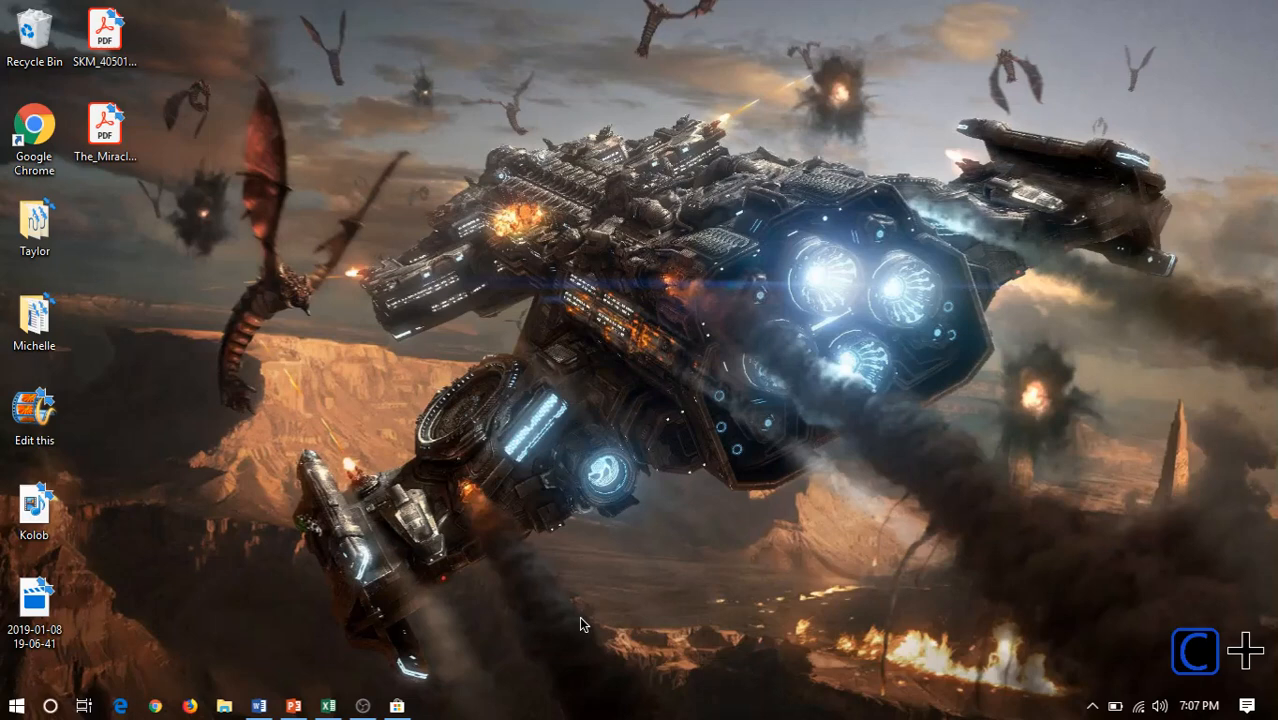
pyautogui.moveTo(378, 688)
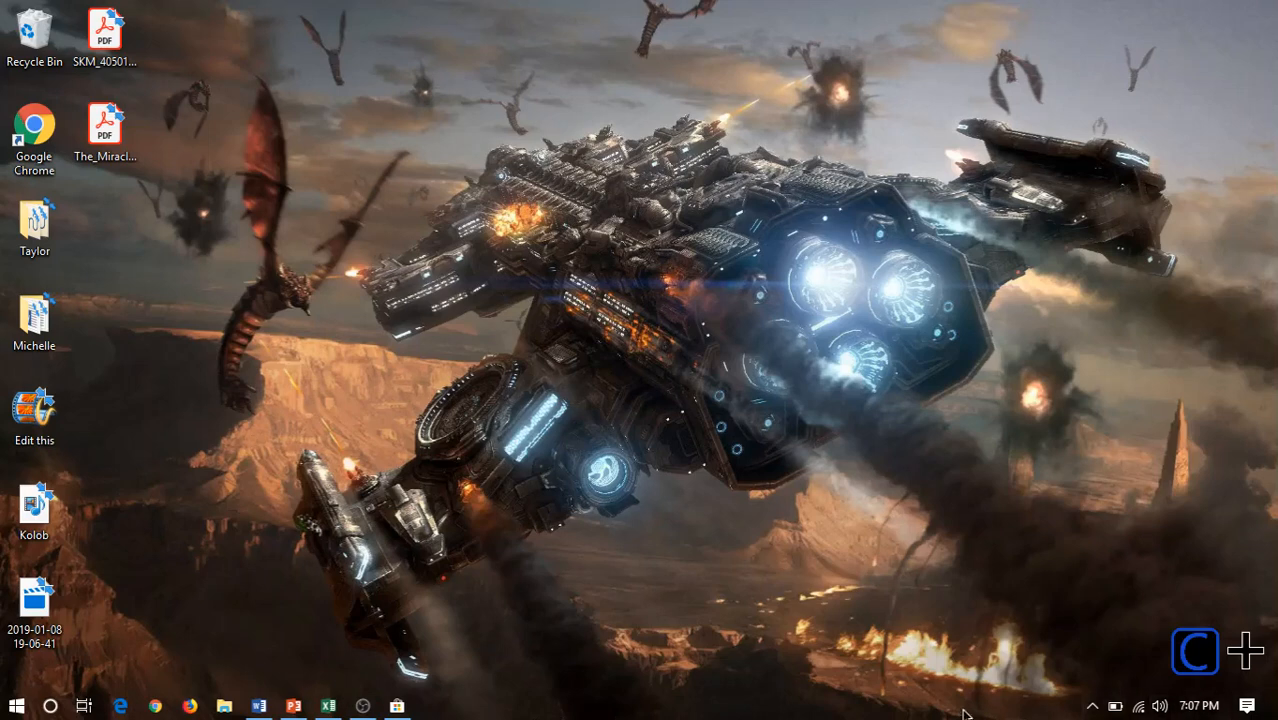
pyautogui.moveTo(1092, 704)
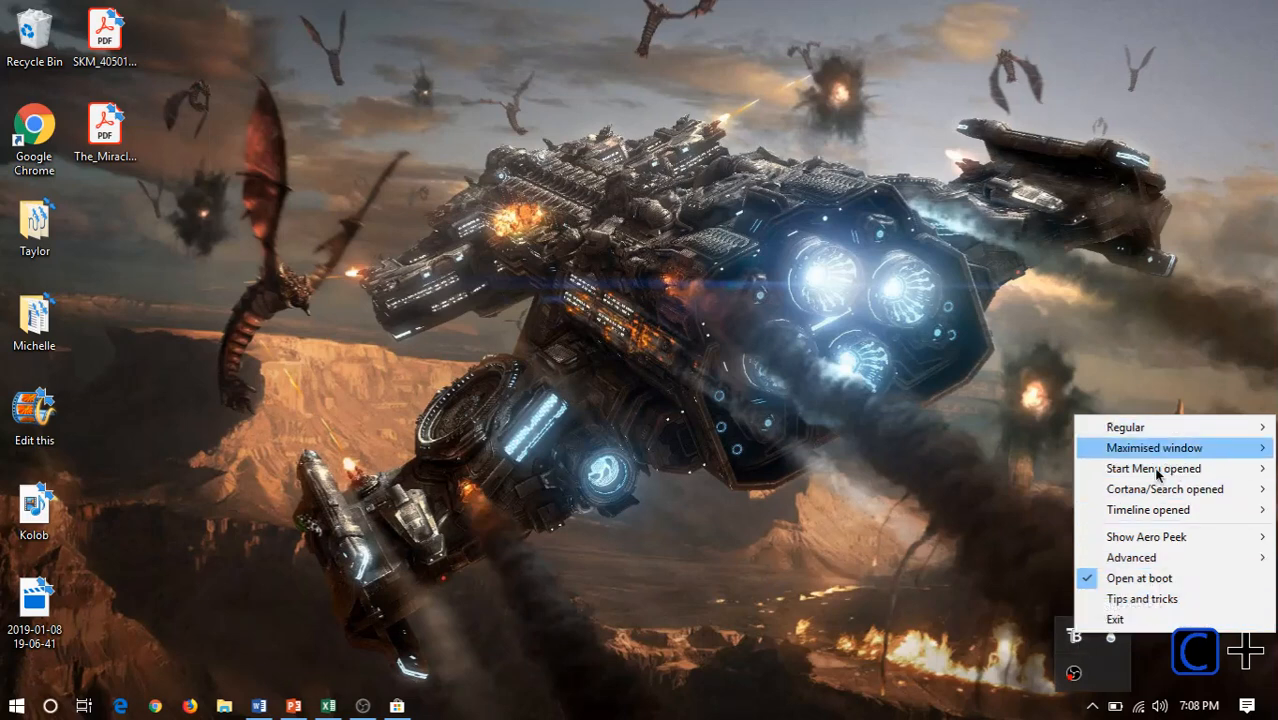
pyautogui.moveTo(1156, 468)
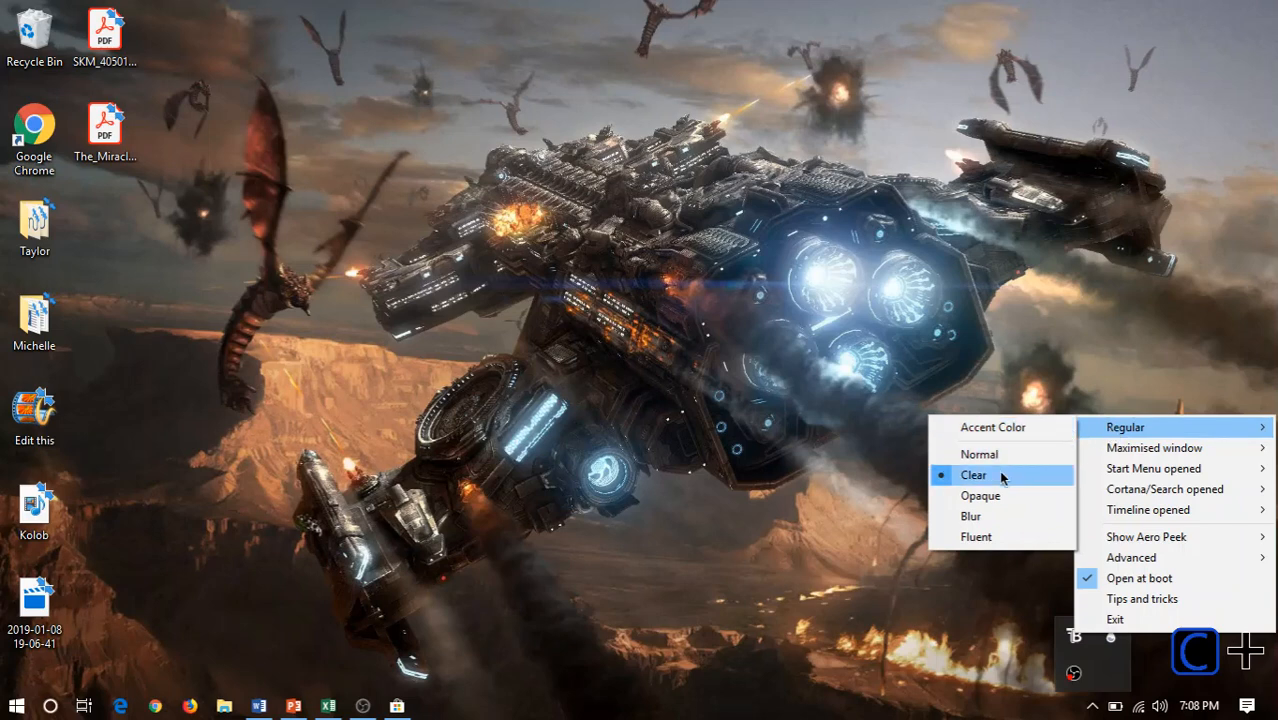
pyautogui.moveTo(980, 496)
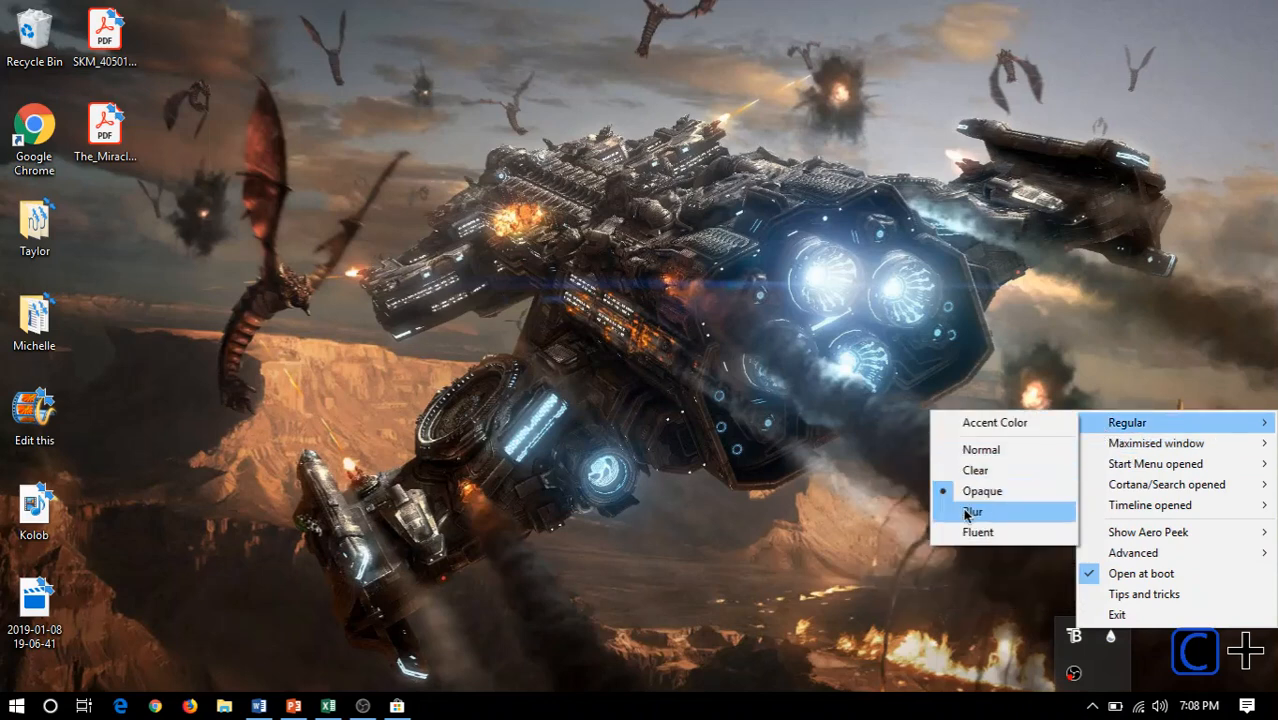
# - Set the regular taskbar appearance to Blur from the tray menu
pyautogui.click(972, 512)
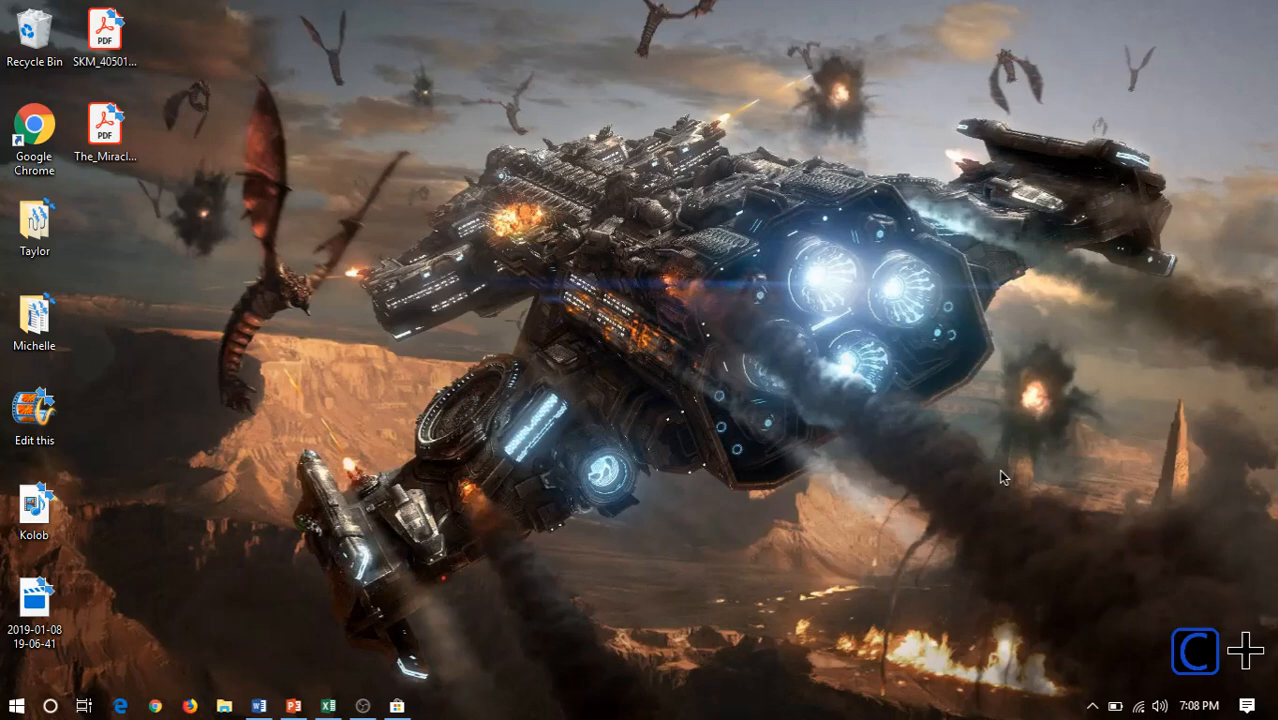
pyautogui.moveTo(416, 696)
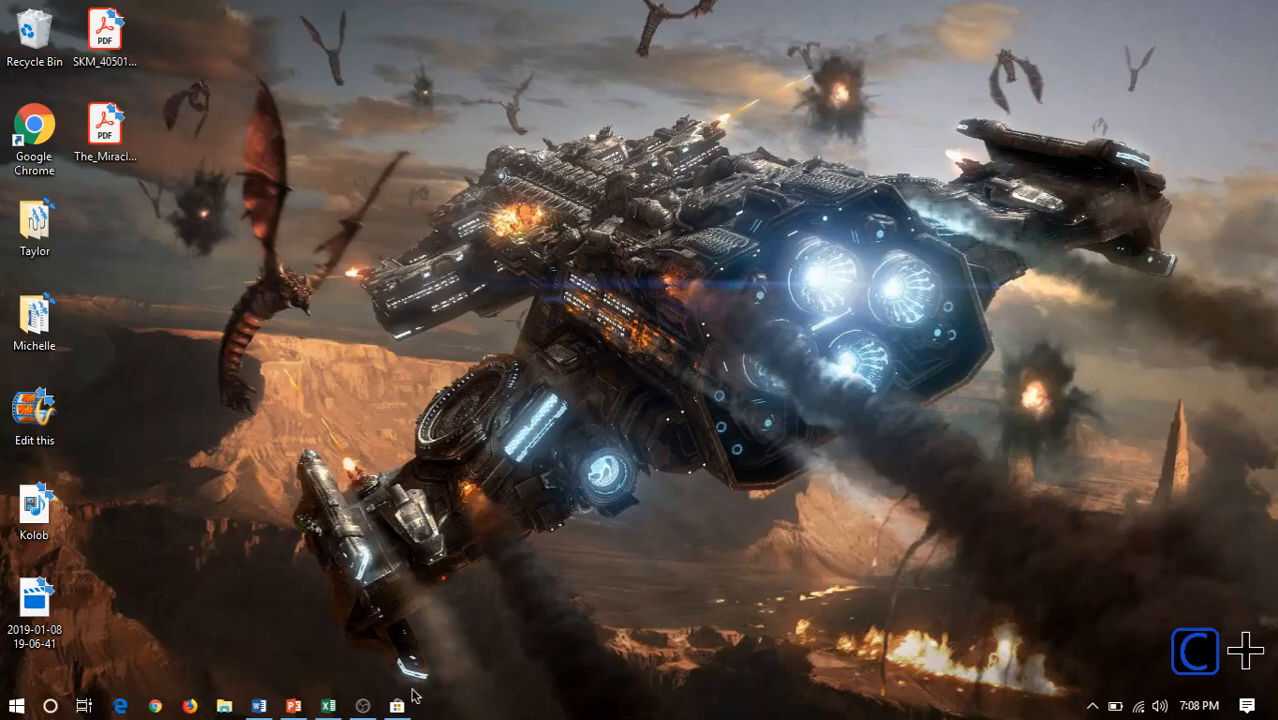
# - Set the Maximised window appearance to Normal and restore the Store window
pyautogui.click(396, 706)
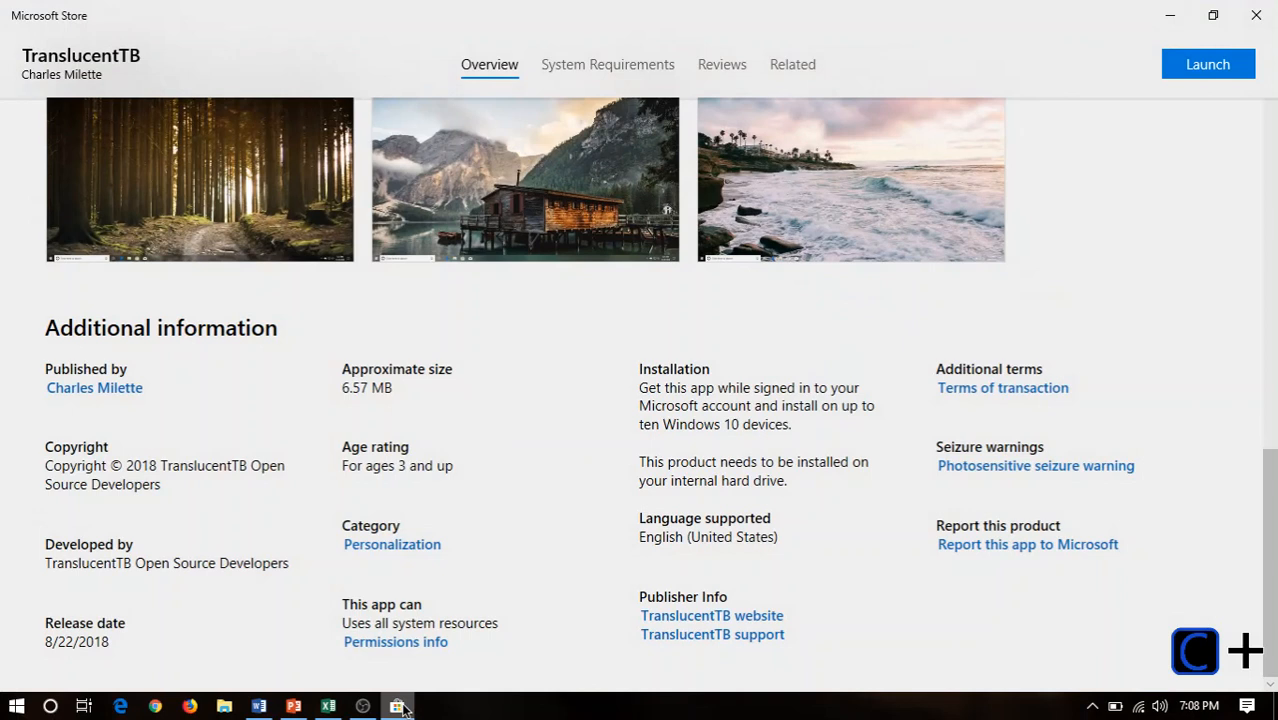
pyautogui.moveTo(860, 716)
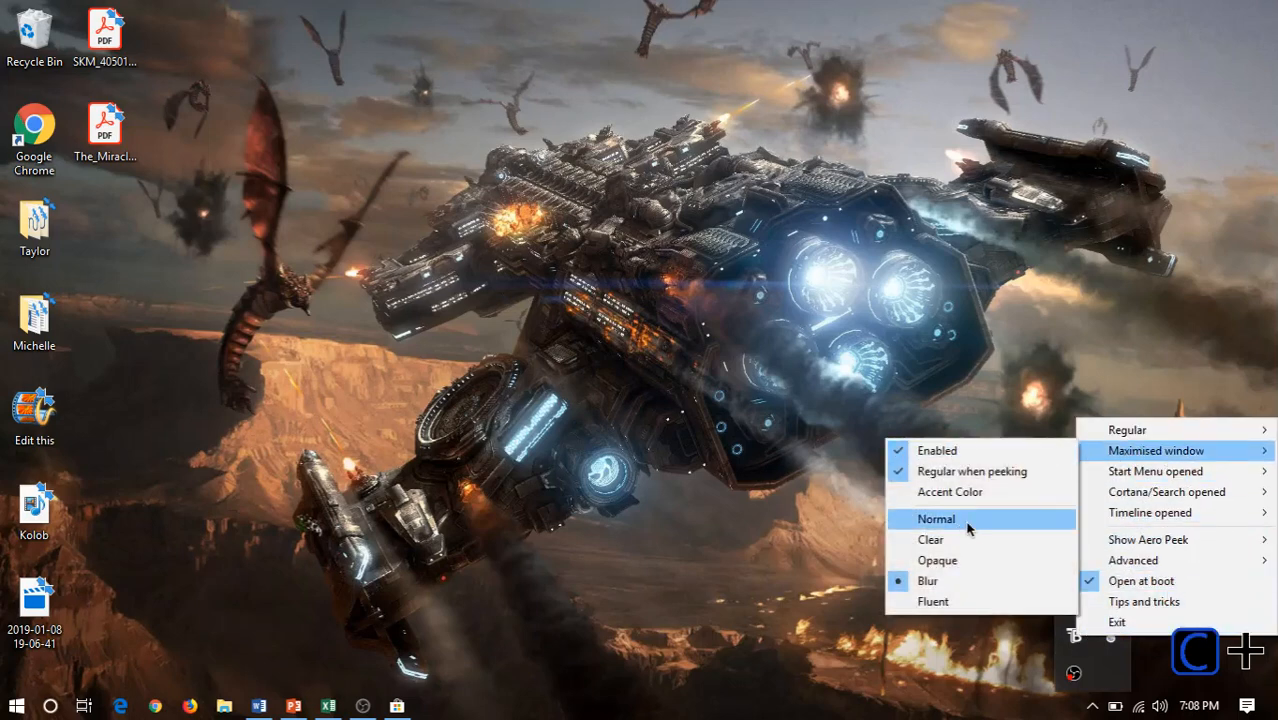
pyautogui.click(936, 518)
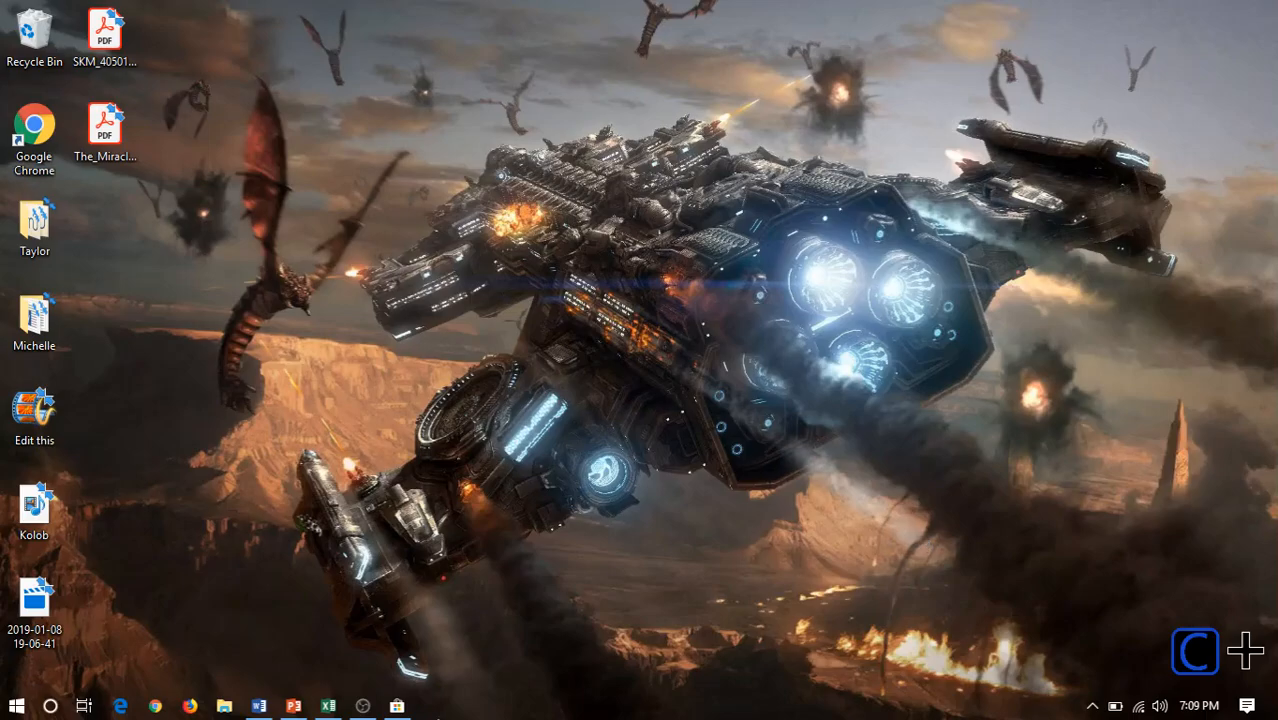
pyautogui.click(396, 706)
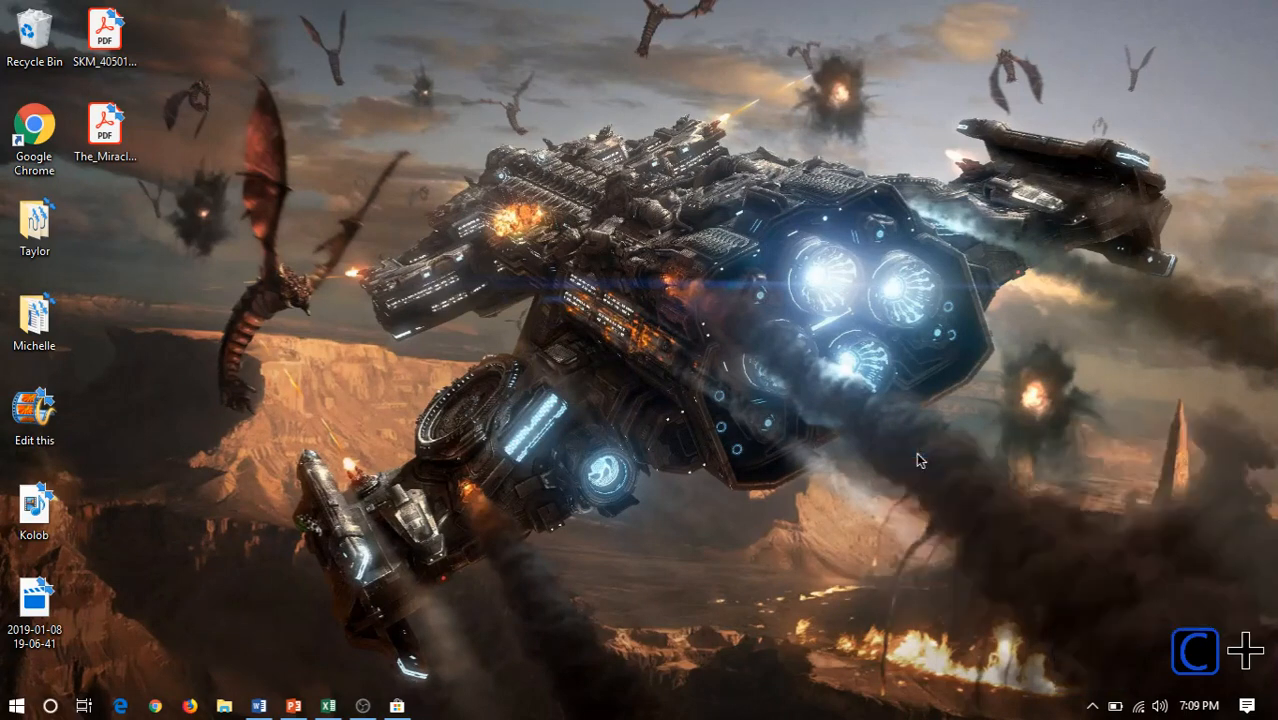
pyautogui.click(396, 706)
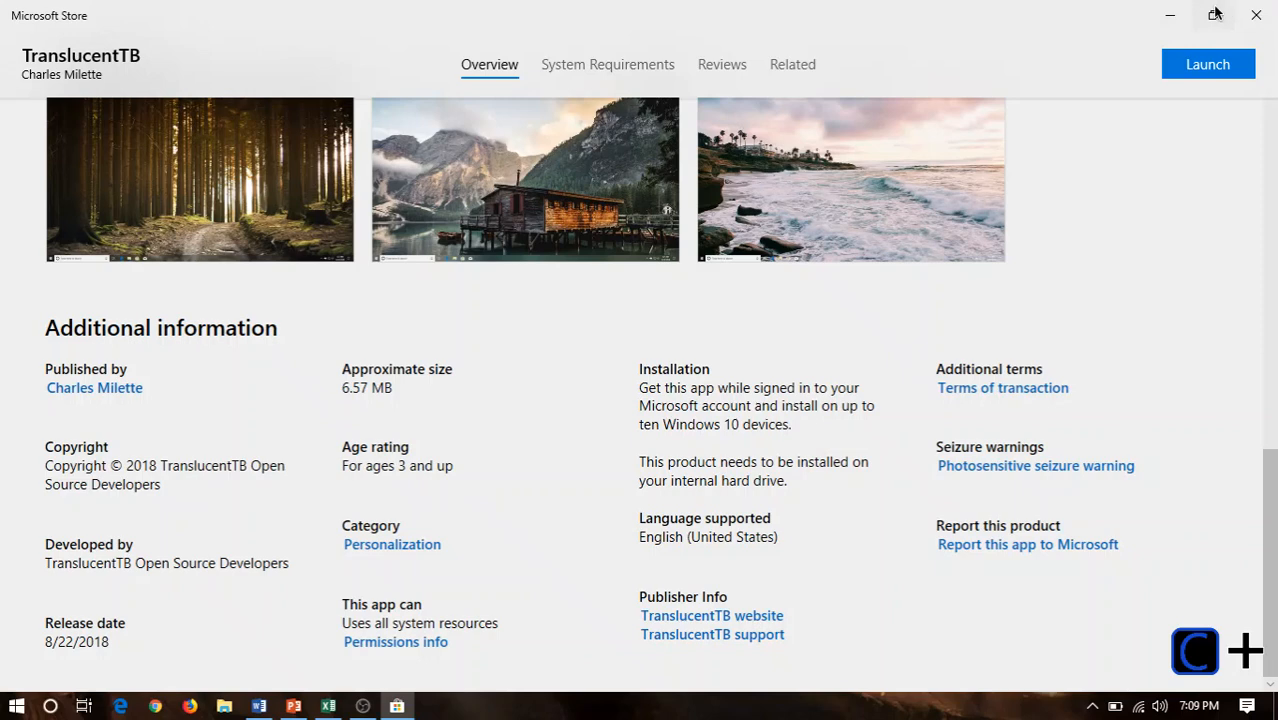
pyautogui.moveTo(1212, 14)
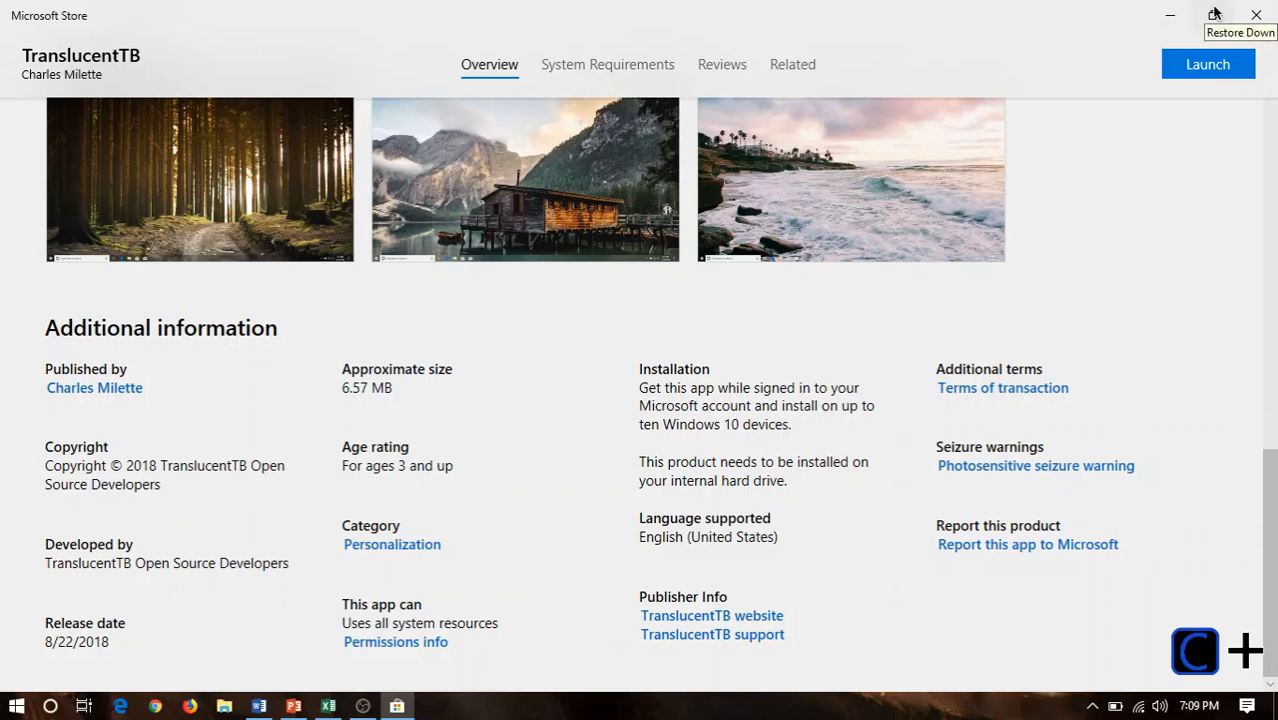
pyautogui.click(1212, 16)
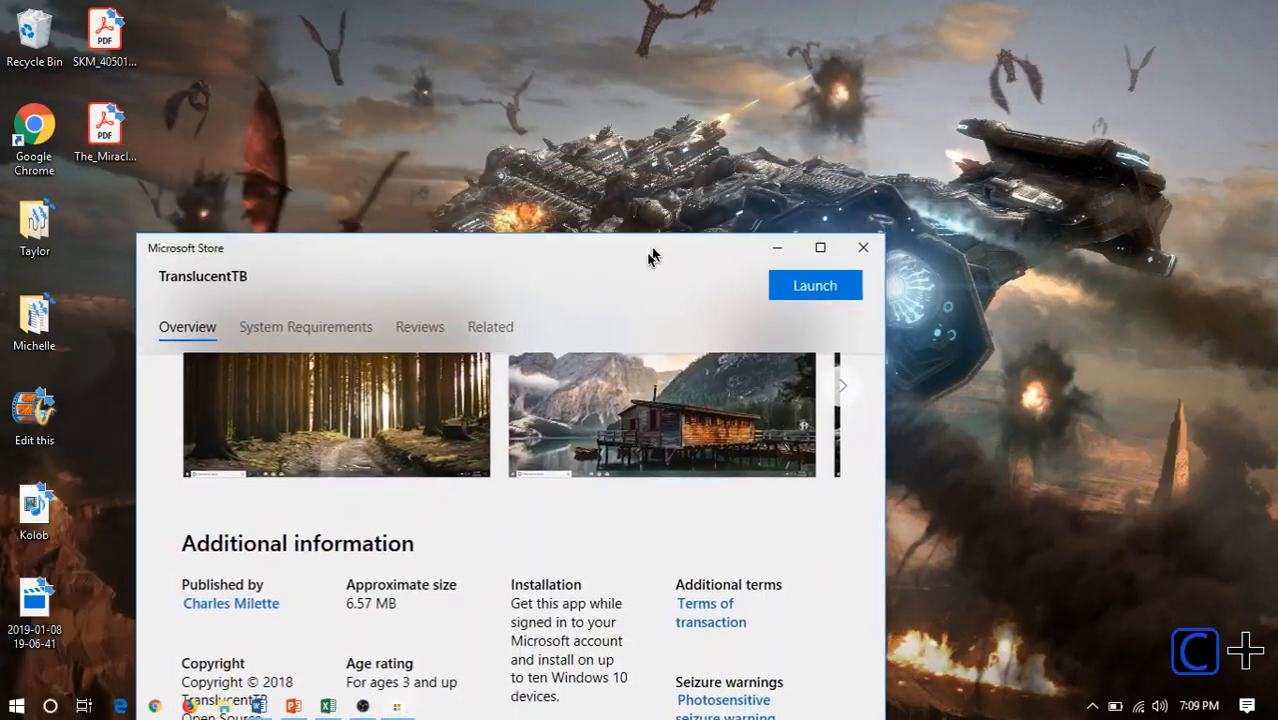
pyautogui.moveTo(650, 248); pyautogui.dragTo(678, 152)
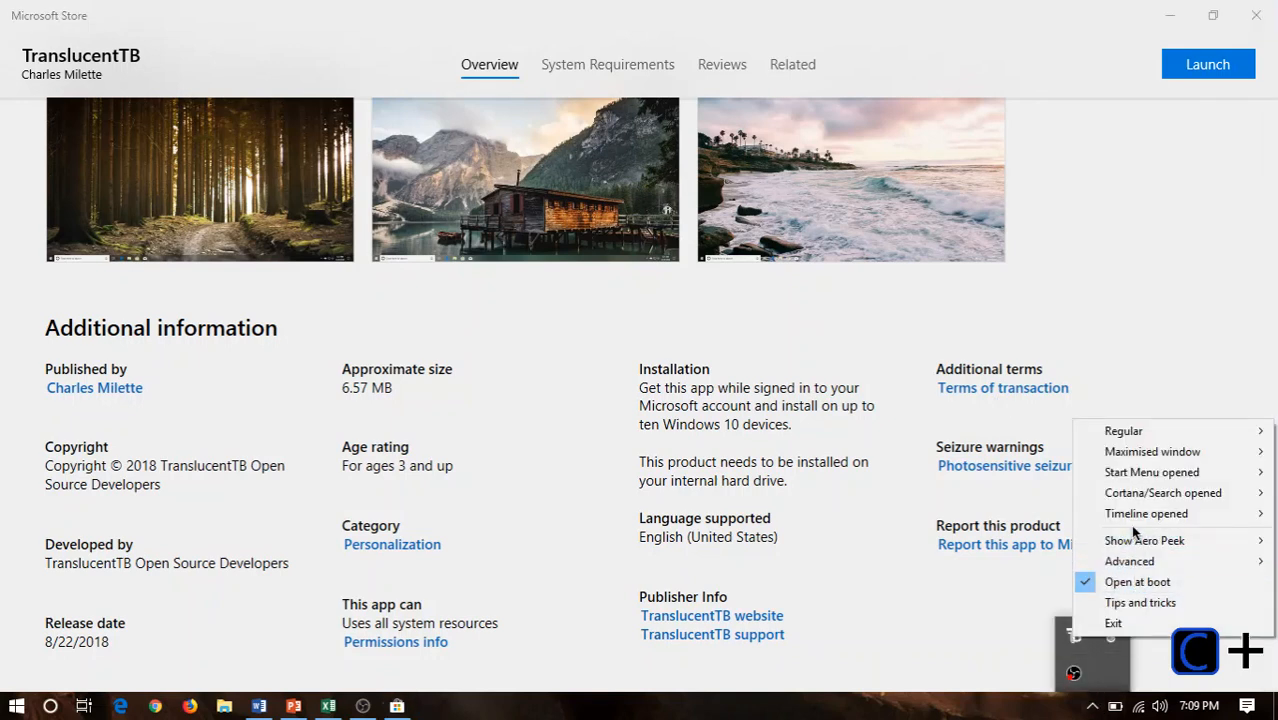
pyautogui.moveTo(1164, 492)
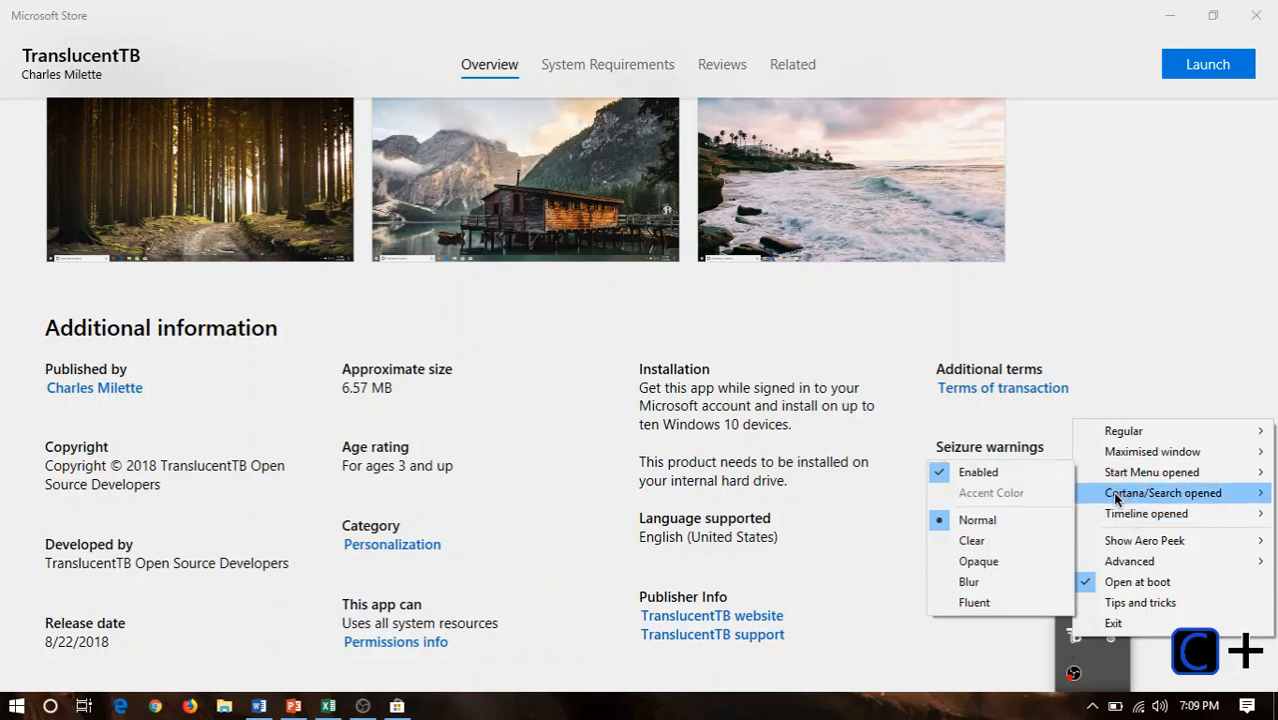
pyautogui.moveTo(1146, 512)
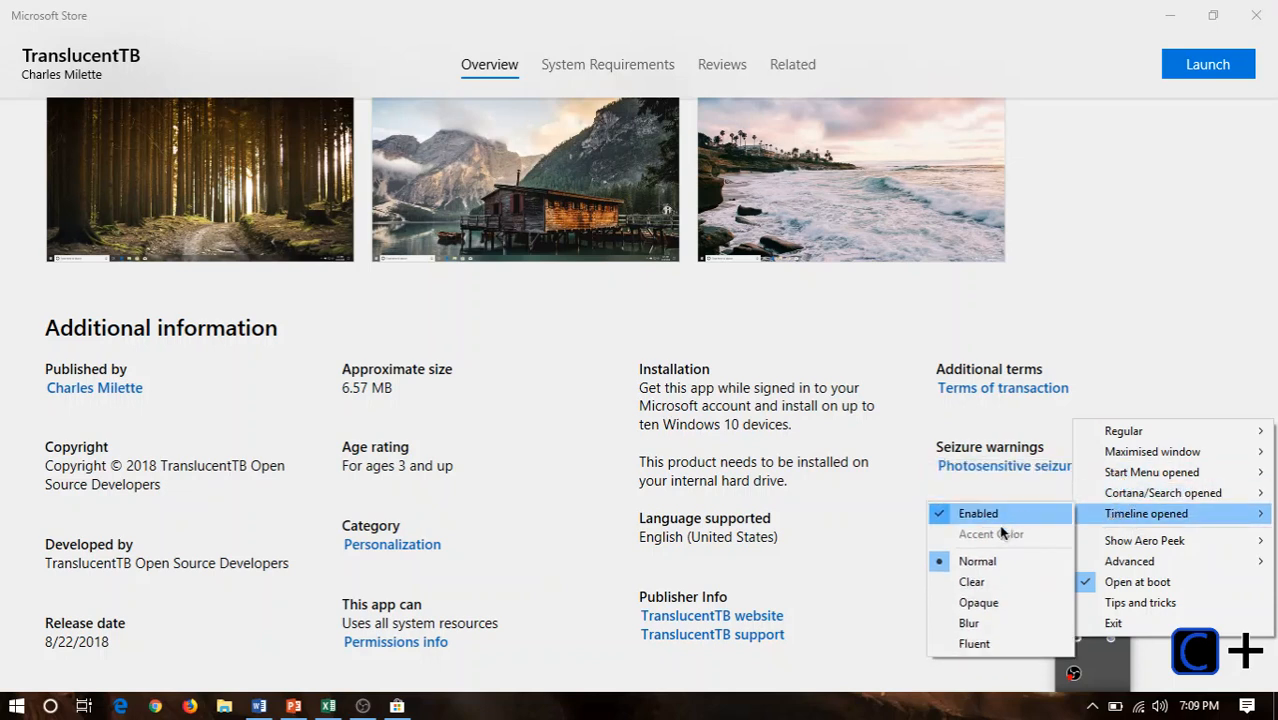
pyautogui.moveTo(836, 670)
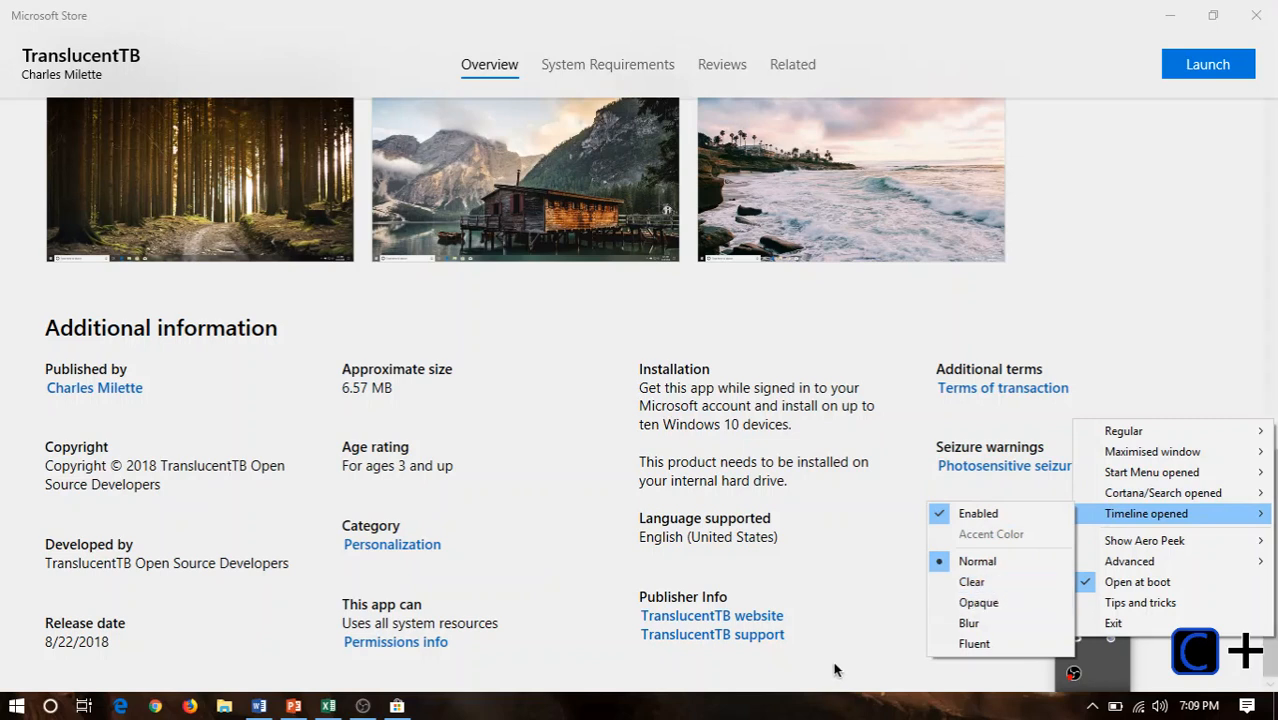
pyautogui.moveTo(820, 708)
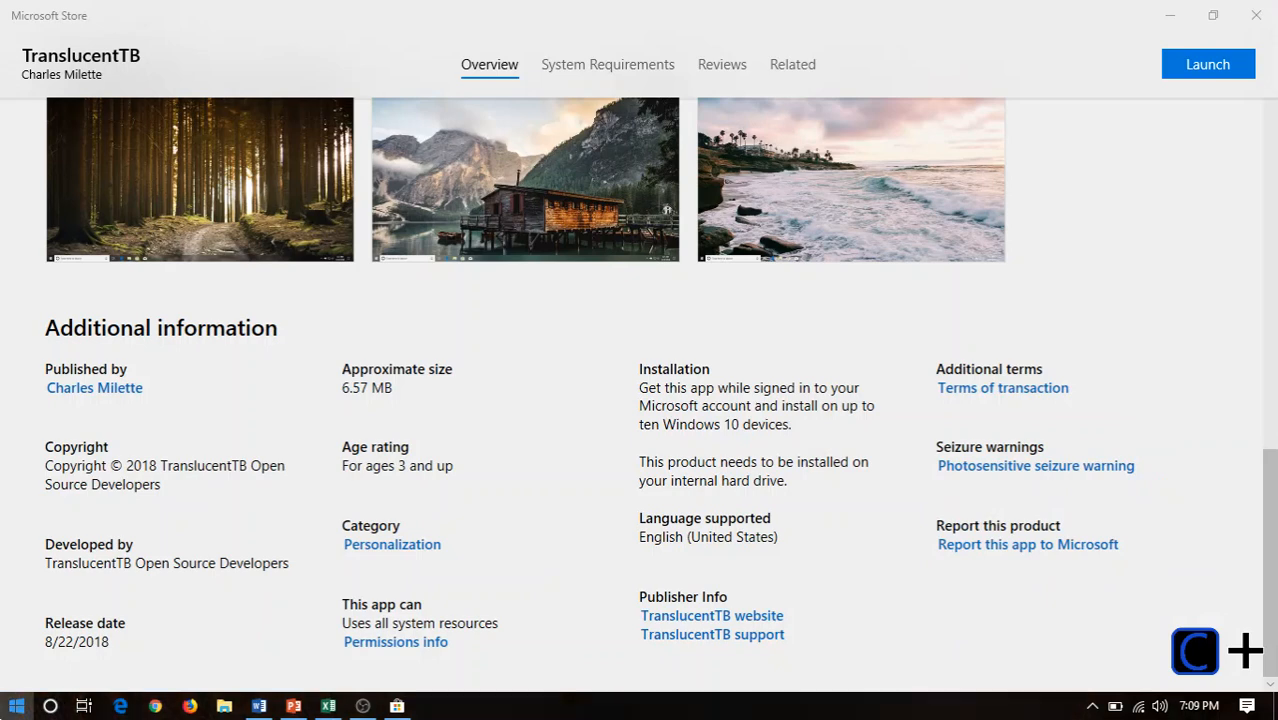
pyautogui.click(16, 706)
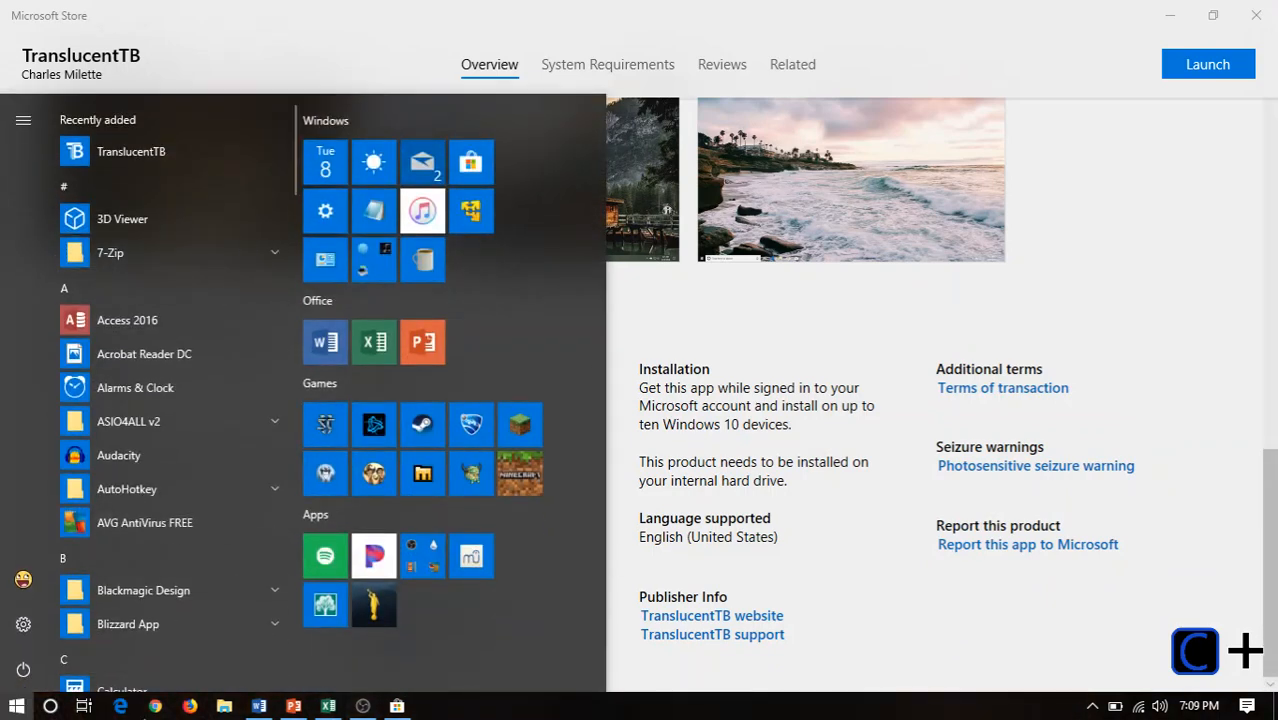
pyautogui.click(52, 706)
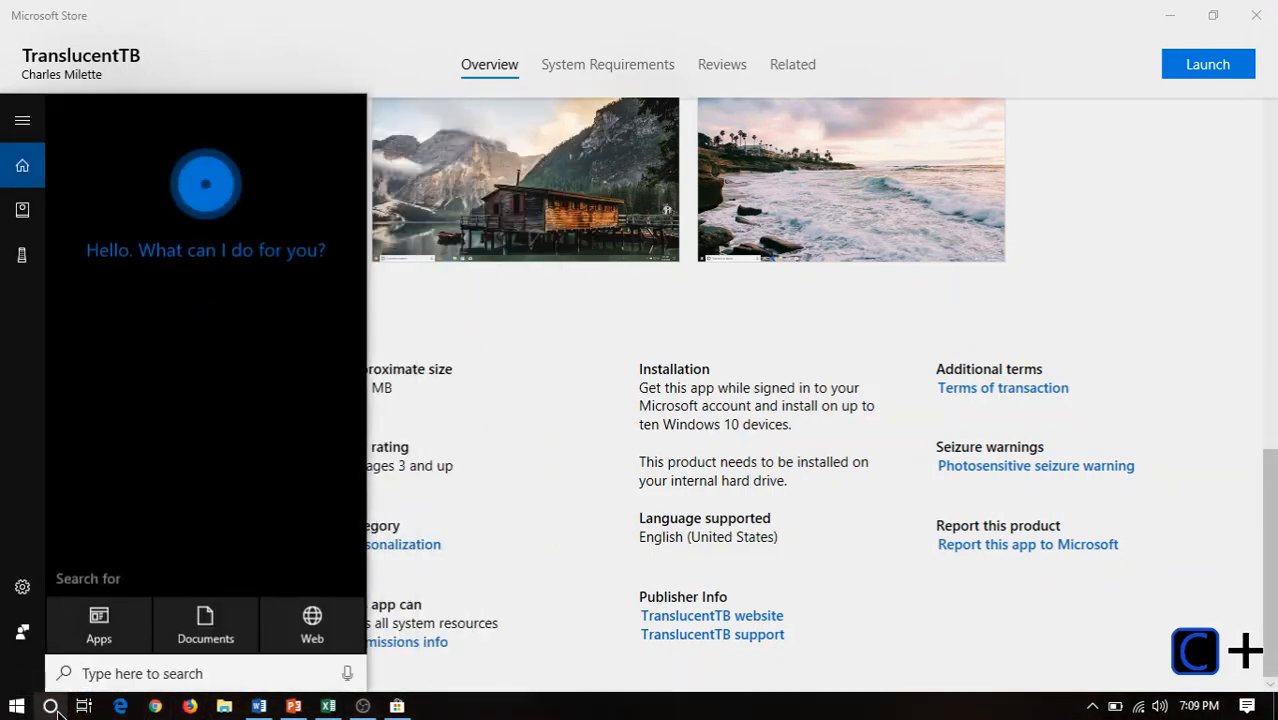
pyautogui.click(84, 706)
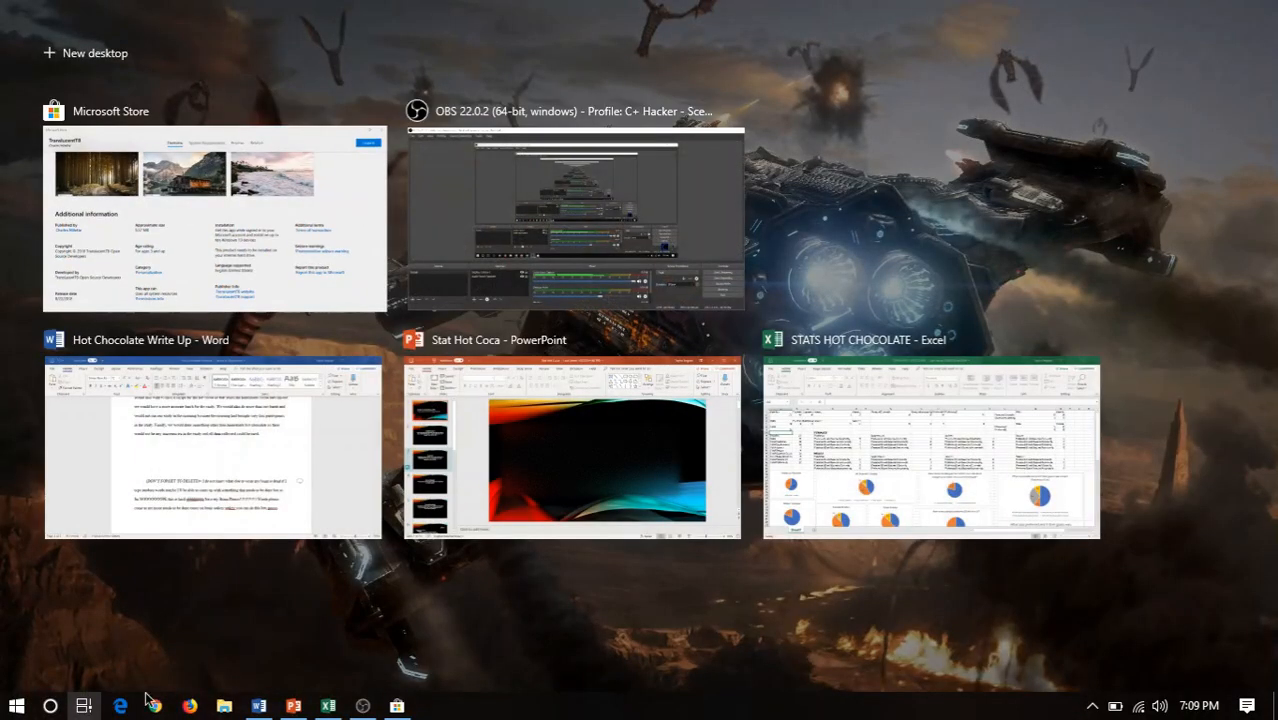
pyautogui.moveTo(344, 624)
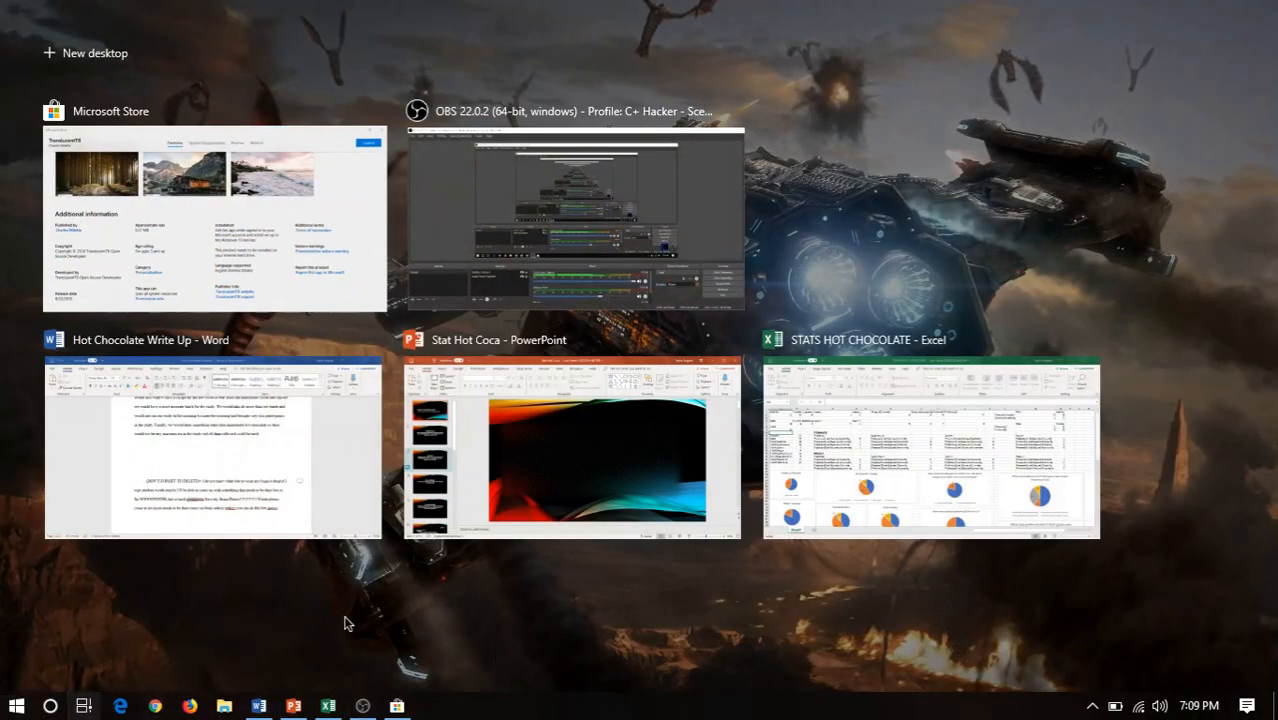
pyautogui.click(212, 218)
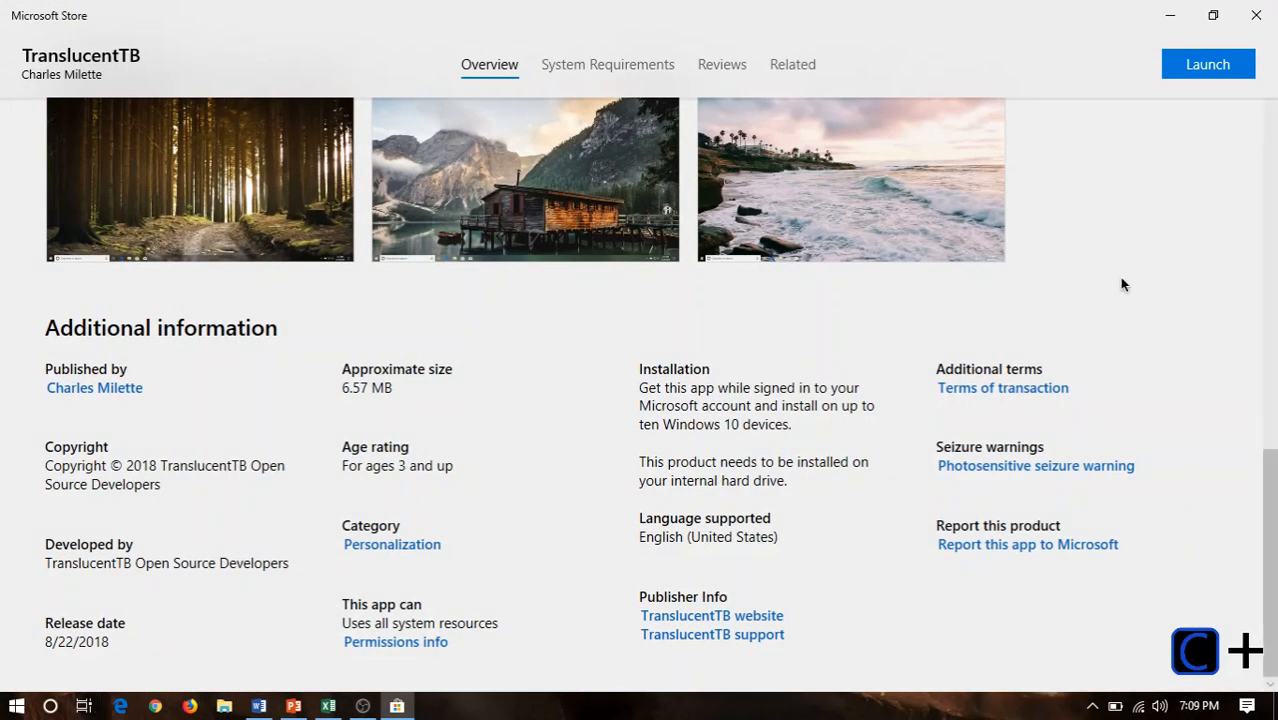